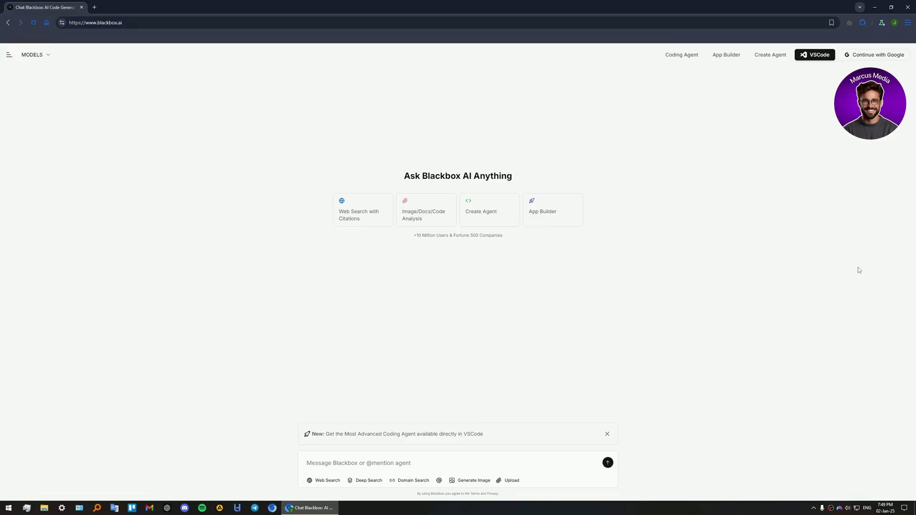
mouse_move(456, 154)
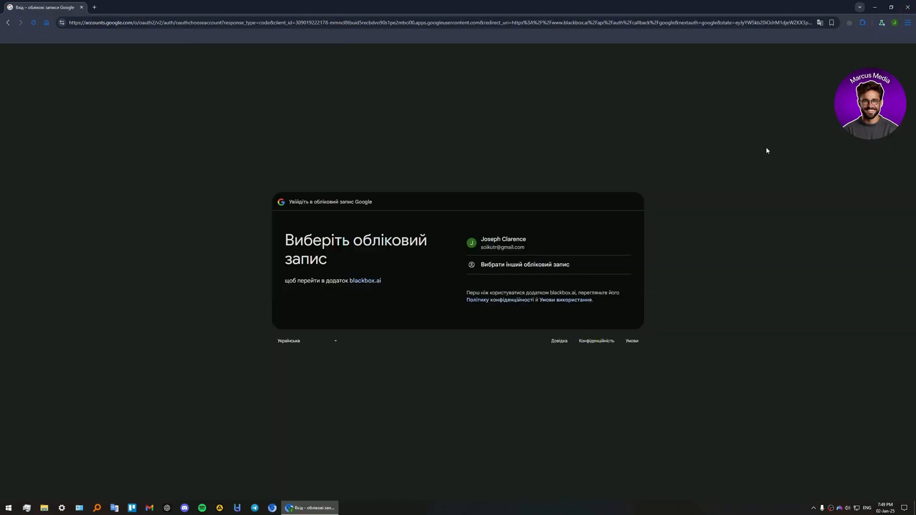
Step: Choose the listed Google account to finish signing in to Blackbox AI
left_click(502, 242)
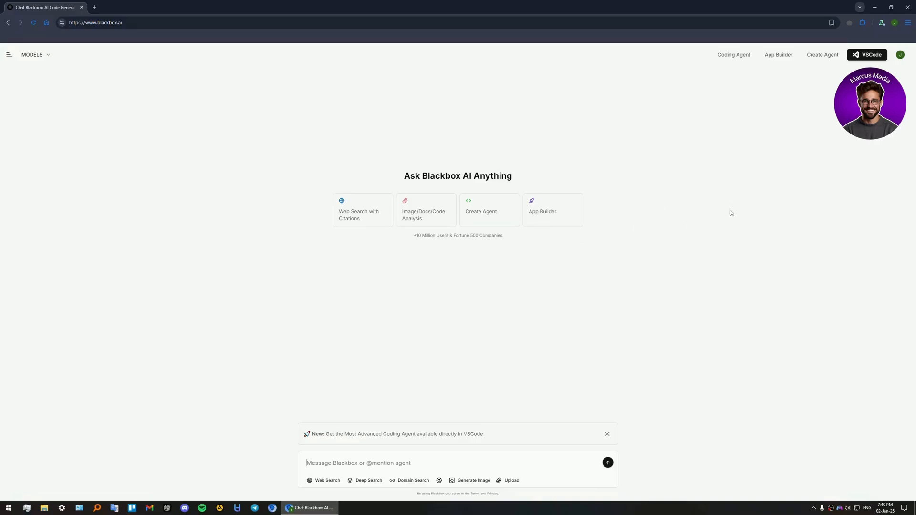
mouse_move(730, 210)
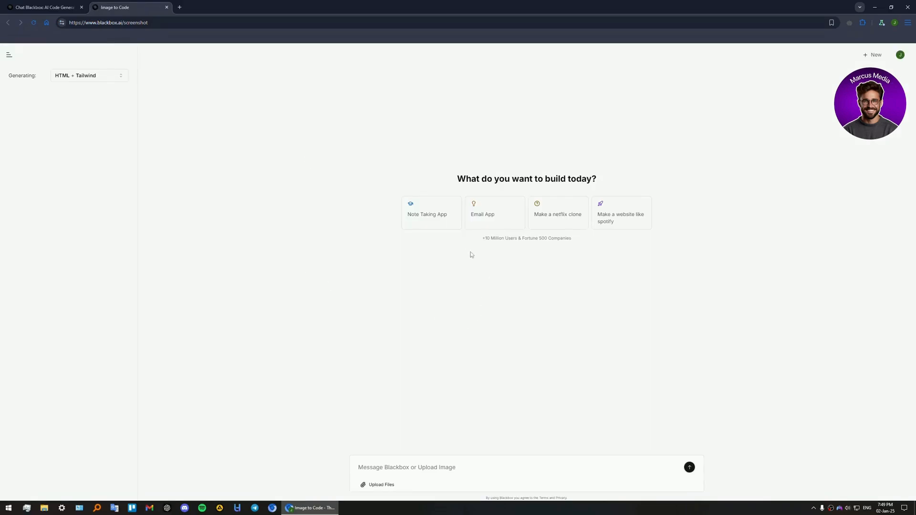
Step: Submit the 'Note Taking App' suggestion as the App Builder request
left_click(431, 212)
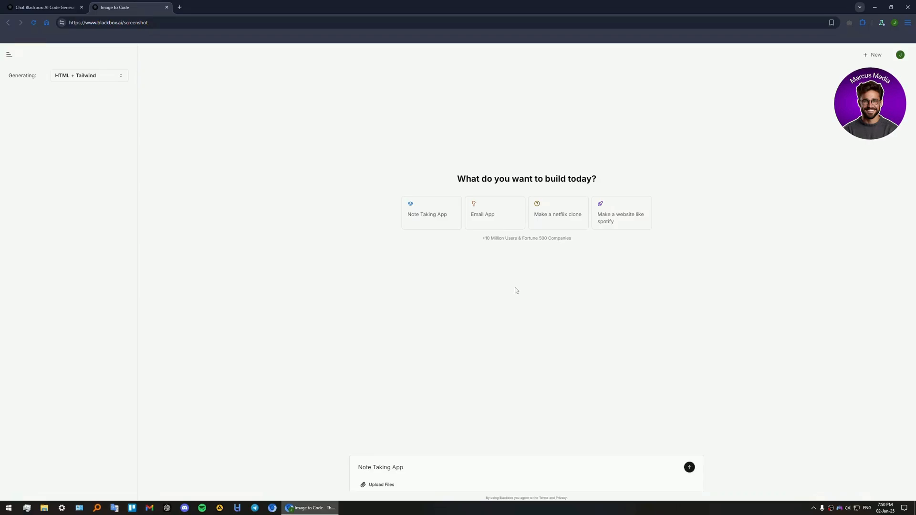
left_click(689, 467)
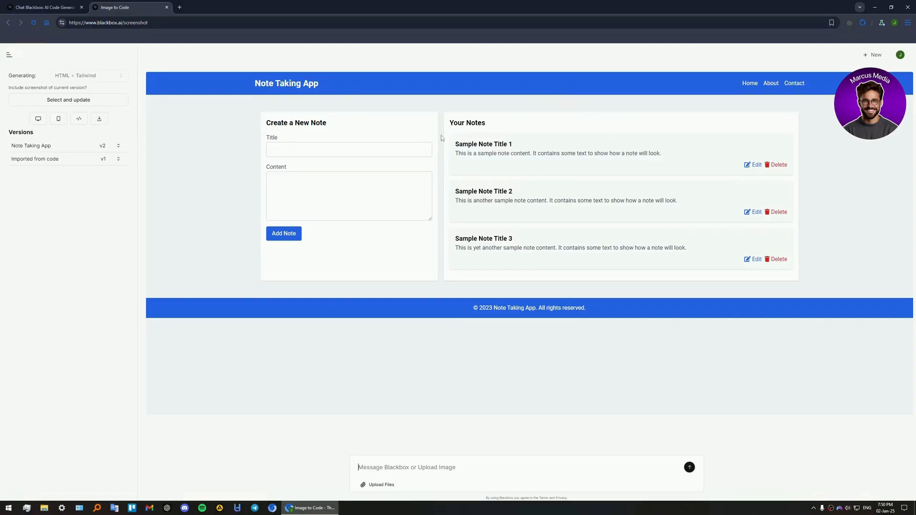
Step: Once the preview appears, focus the new note's Title field
left_click(348, 149)
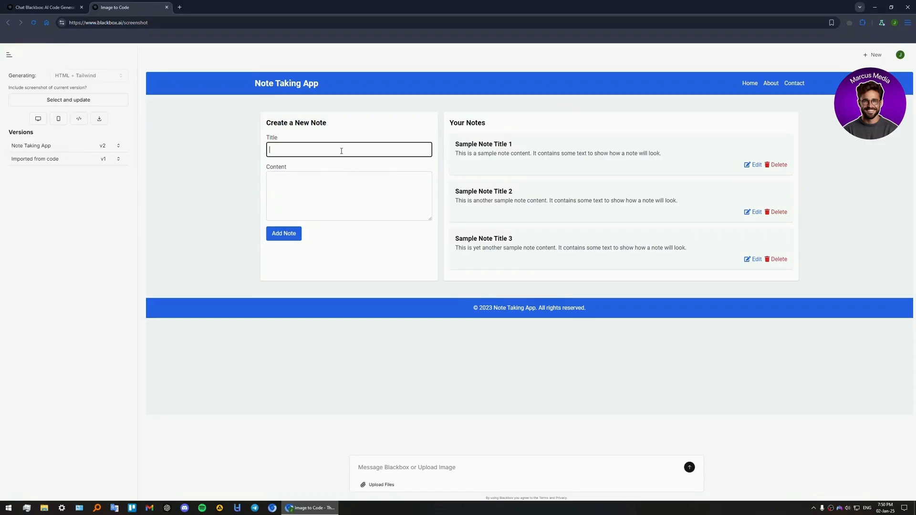
Step: Enter 'test' as both the new note's title and its content
type("test")
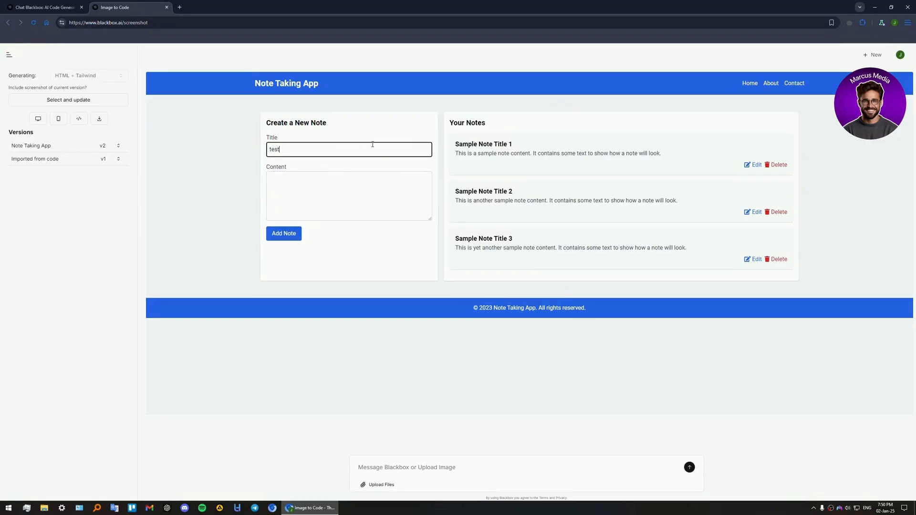
type("test")
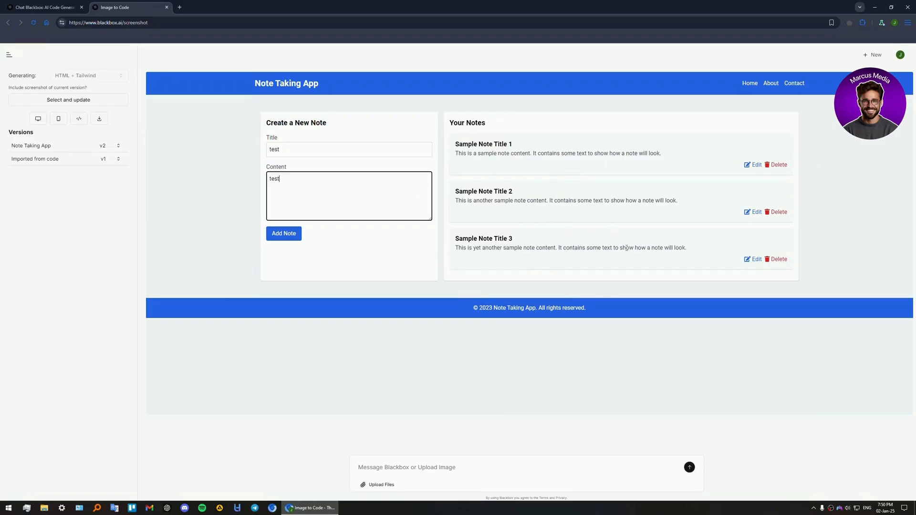
mouse_move(526, 264)
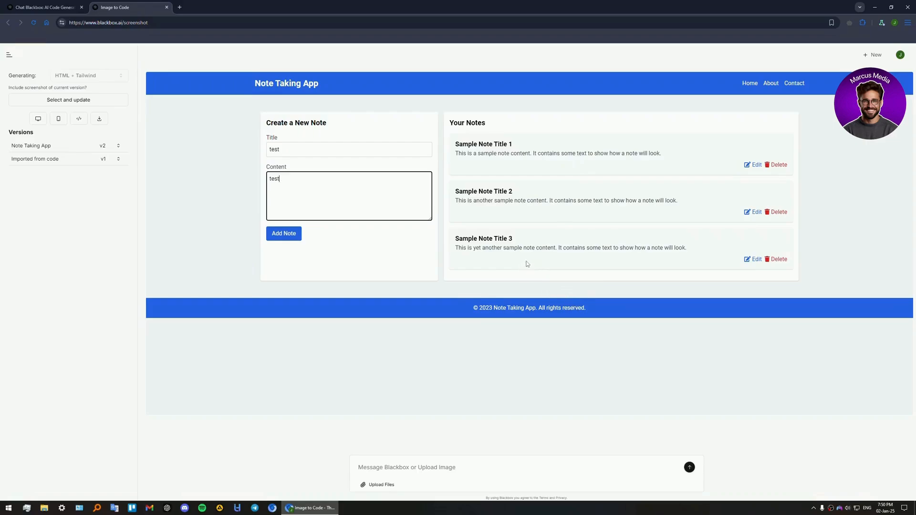
mouse_move(646, 182)
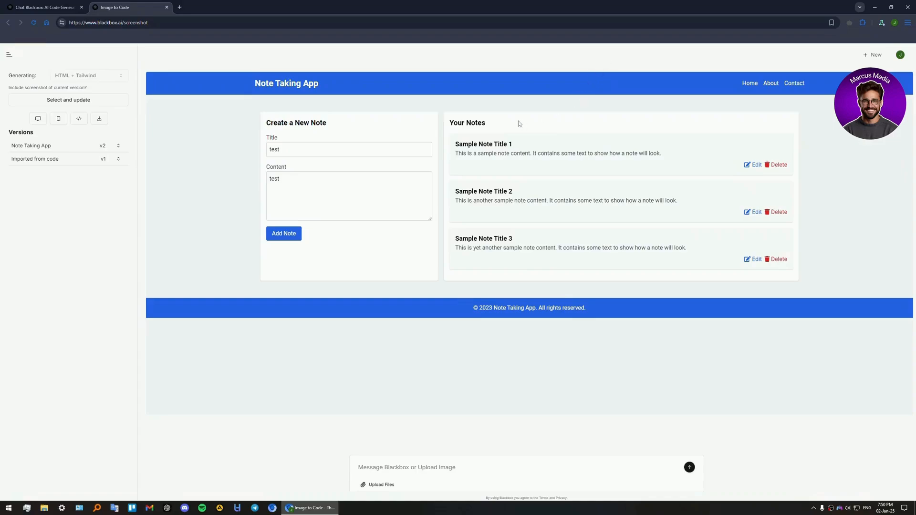
mouse_move(94, 109)
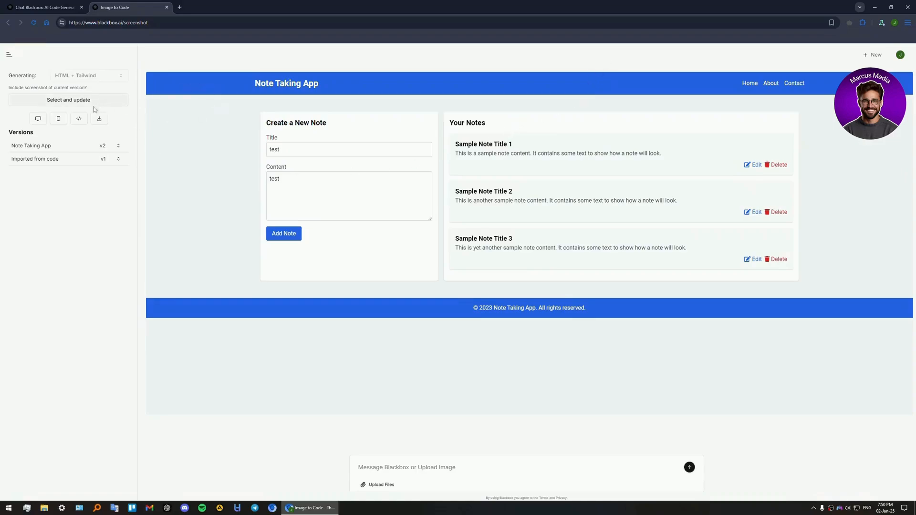
mouse_move(286, 47)
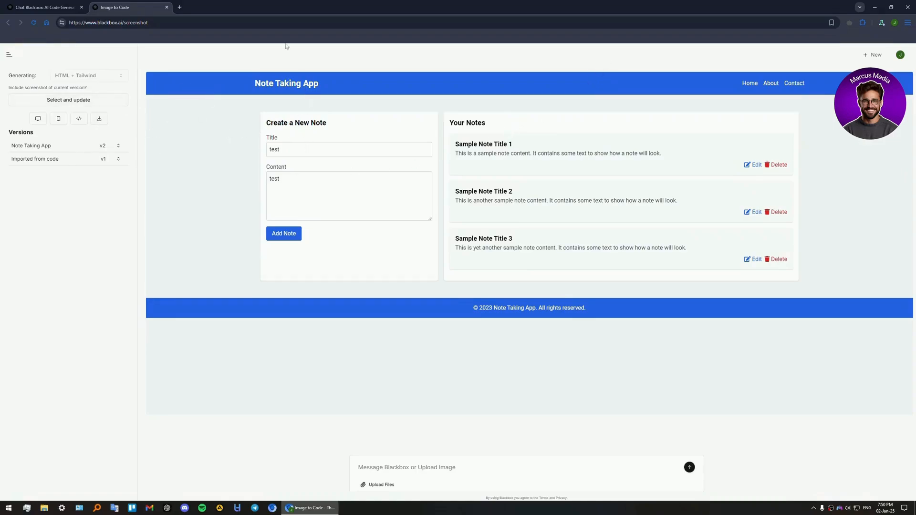